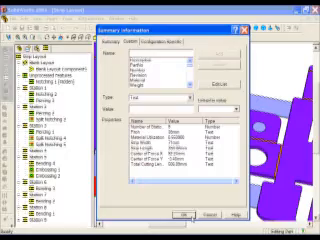
# Step: Close the custom properties review and begin removing a station from the strip layout
pyautogui.click(187, 211)
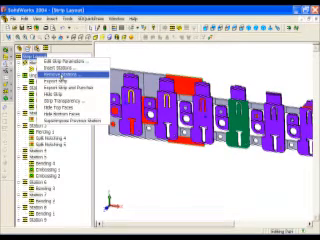
pyautogui.click(50, 75)
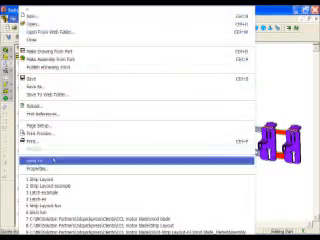
# Step: Use the File menu, then right-click Strip Layout to list its station commands
pyautogui.click(40, 172)
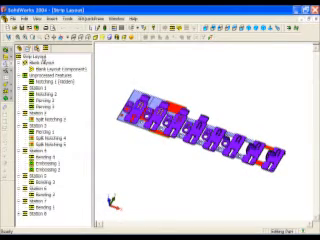
pyautogui.rightClick(30, 60)
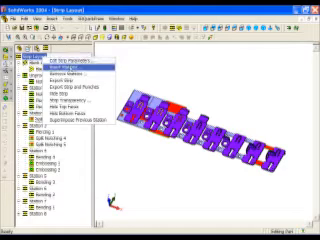